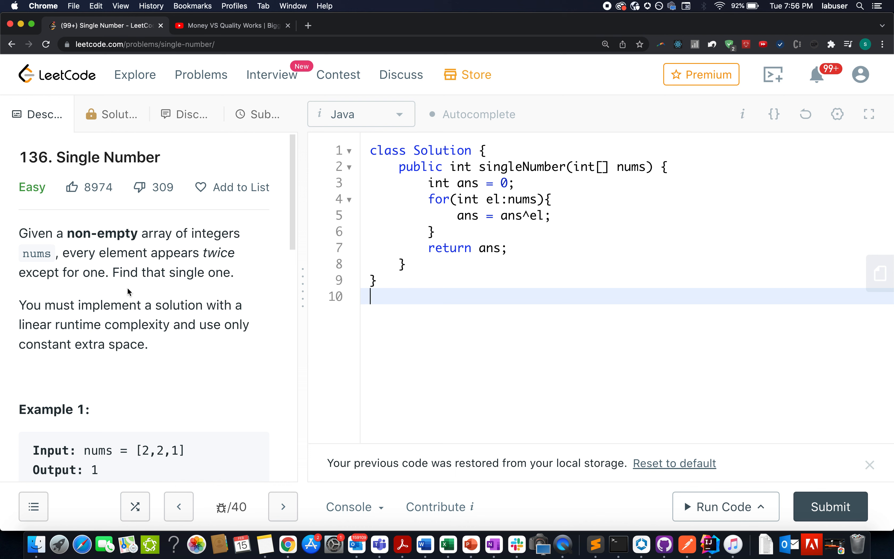
pyautogui.moveTo(161, 248)
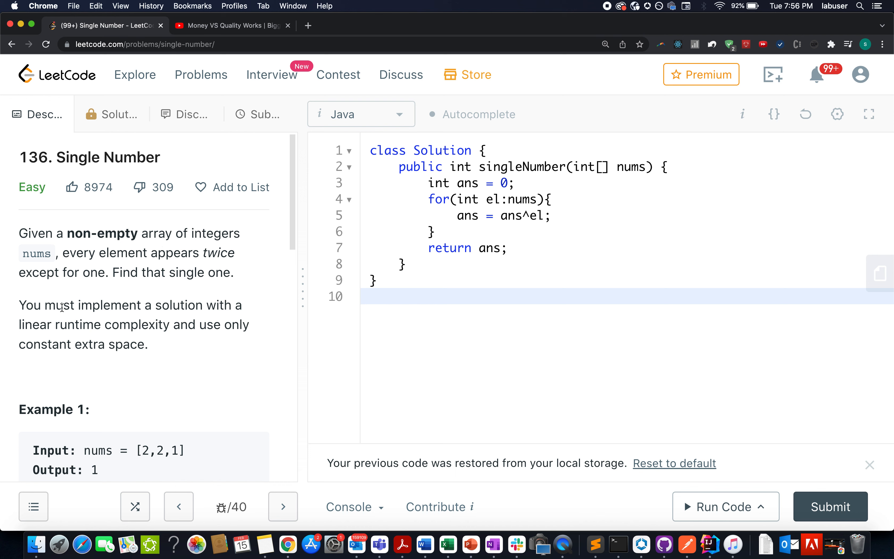
# Highlight the 'constant extra space' requirement and scroll to the end of the XOR solution.
pyautogui.moveTo(48, 304); pyautogui.dragTo(105, 344)
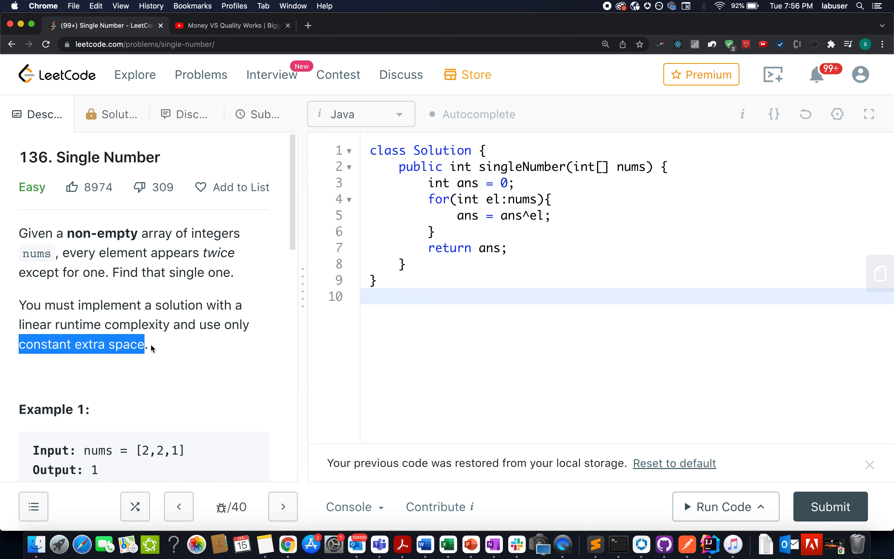
pyautogui.scroll(-3)
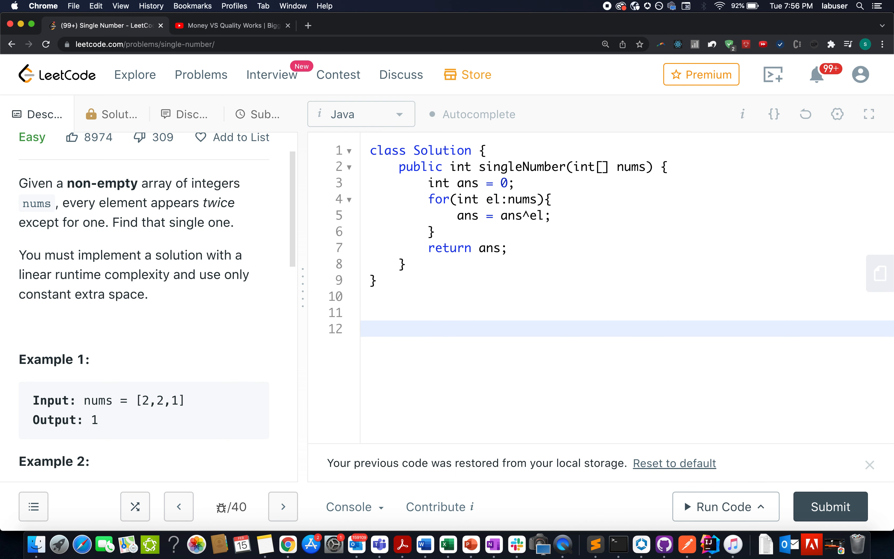
# Add comments '// A ^ A = 0' and '// 0 ^ B = B' below the class.
pyautogui.write('// A')
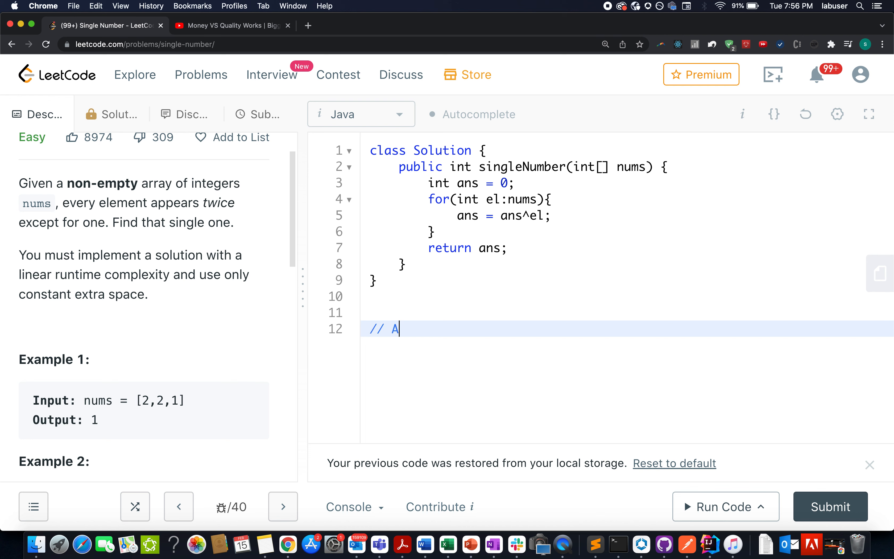
pyautogui.write('^ A = 0')
pyautogui.write('//')
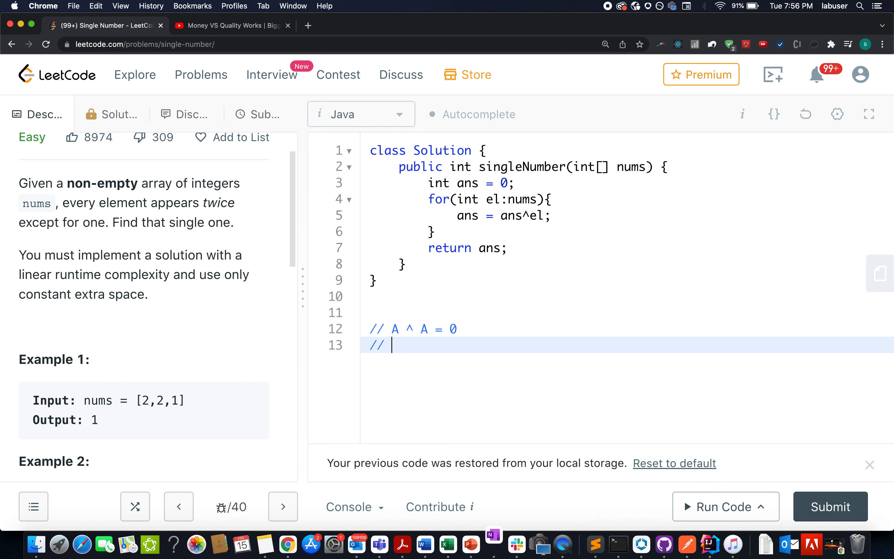
pyautogui.write('0')
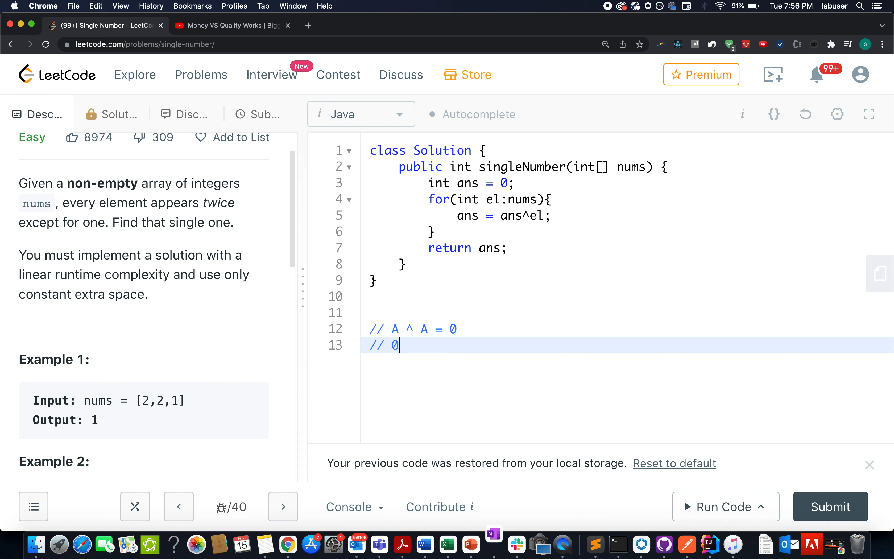
pyautogui.write('^ B -=')
pyautogui.write('[A, B')
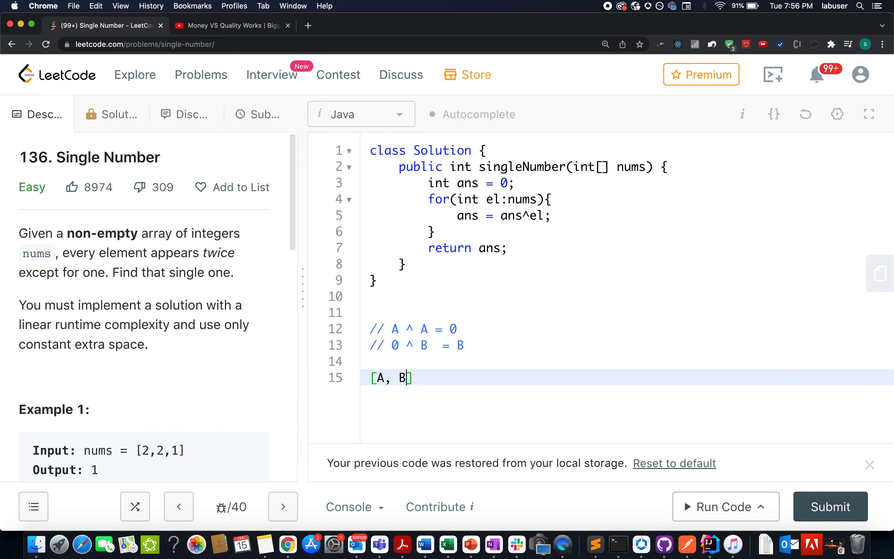
# Add the example array comment '// [A, B, A, C,C , D,D]' of paired elements.
pyautogui.write(', A, C')
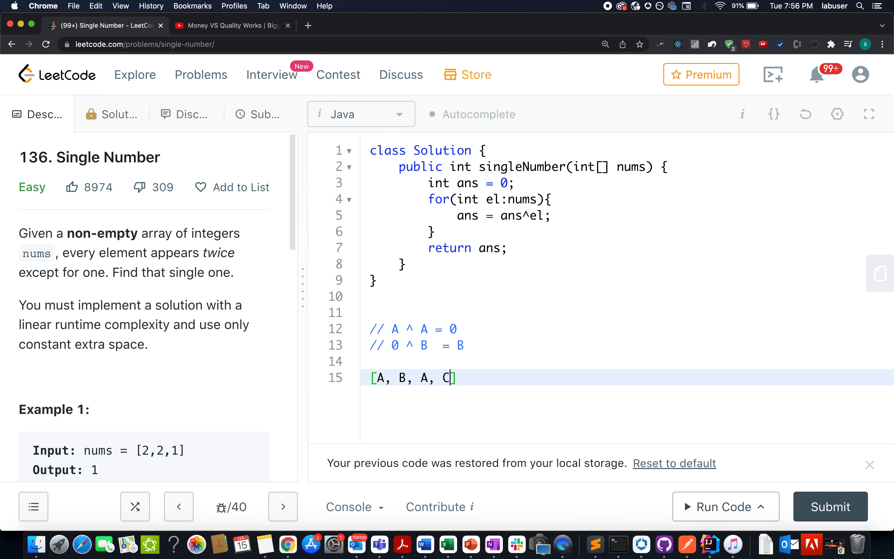
pyautogui.write(',C')
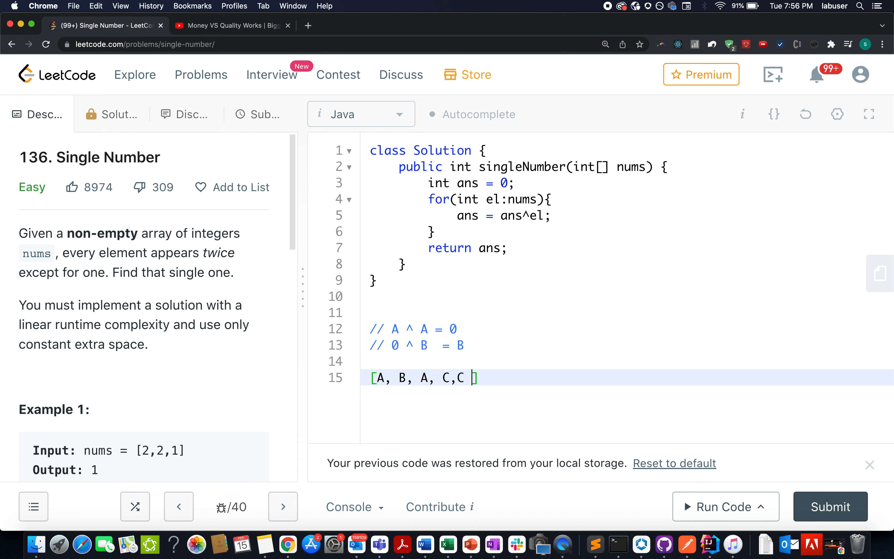
pyautogui.write(', D,D')
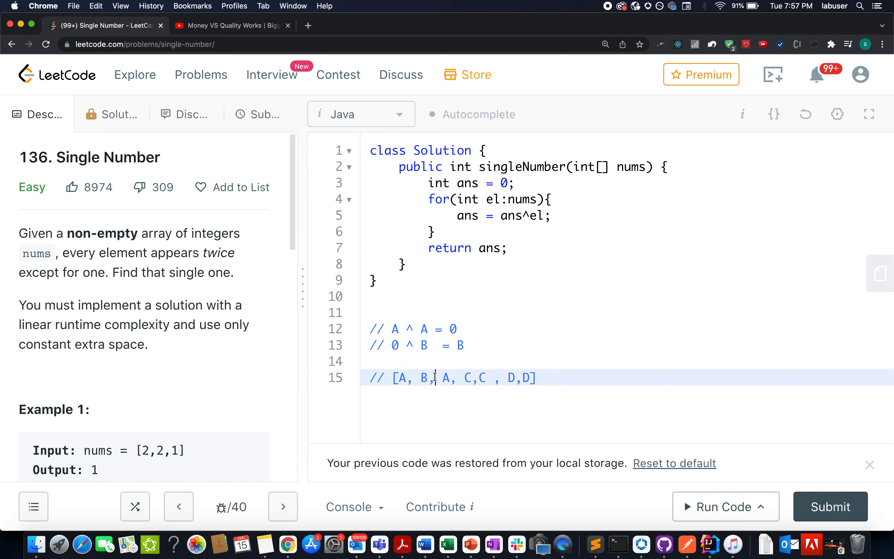
# Highlight the unpaired B and the returned ans, then submit the XOR solution for judging.
pyautogui.doubleClick(423, 377)
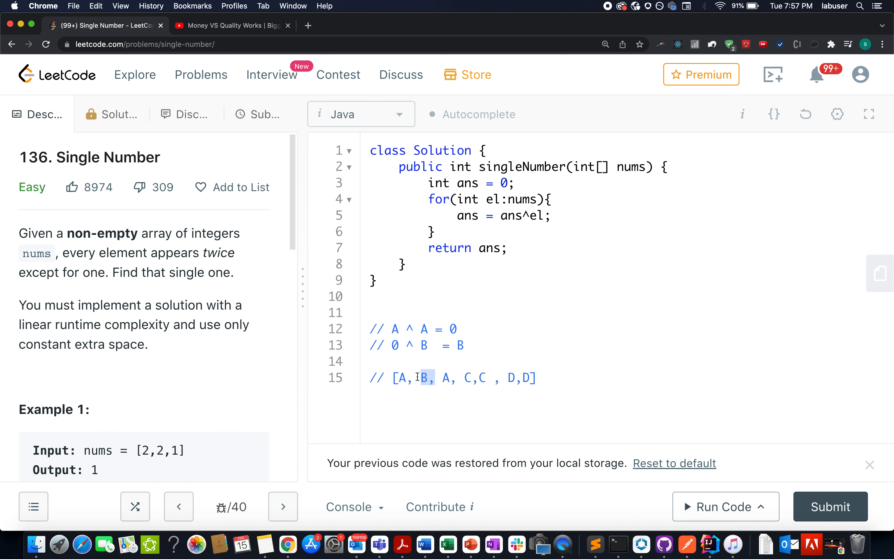
pyautogui.moveTo(392, 172); pyautogui.dragTo(407, 263)
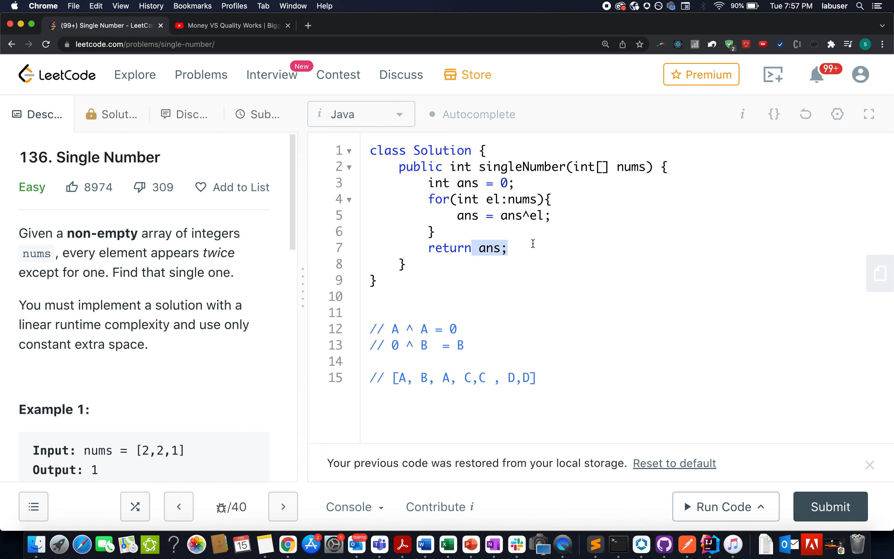
pyautogui.click(829, 506)
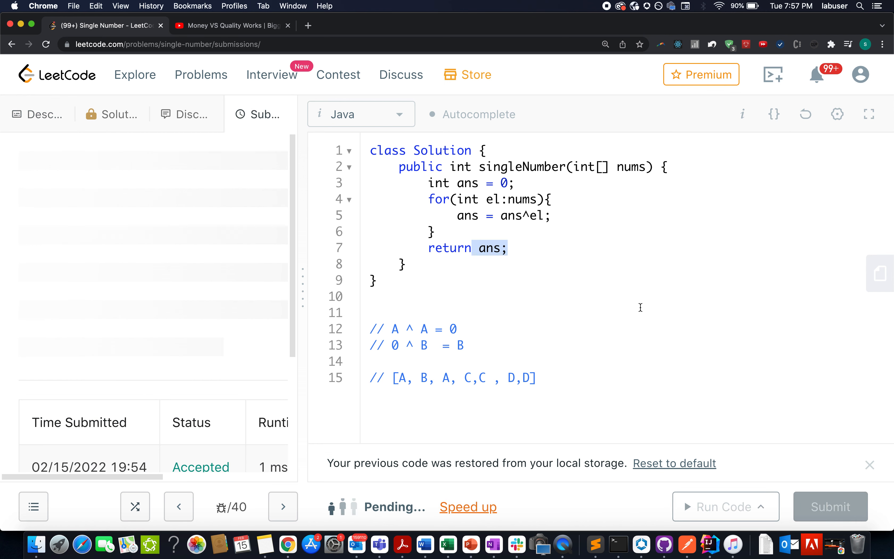
# Review the Success result's 95.92% figure, then switch to the Money VS Quality Works video tab.
pyautogui.click(831, 506)
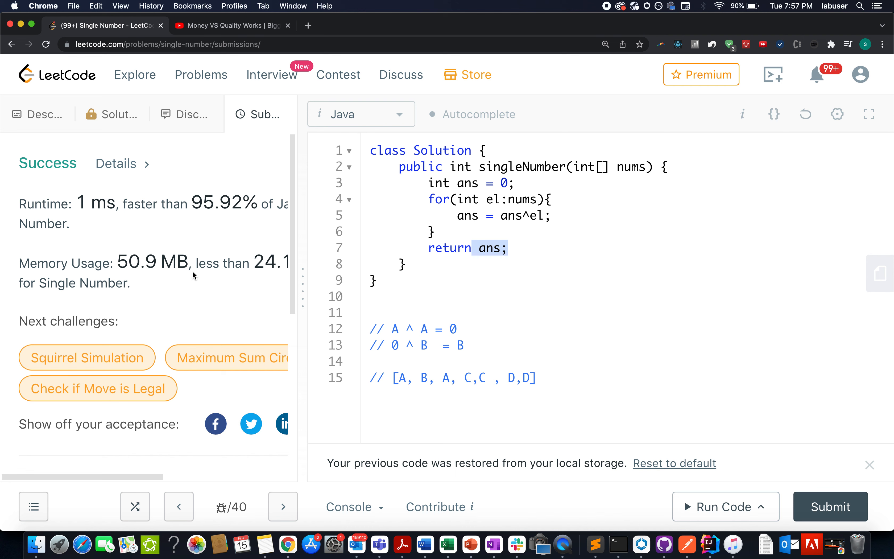
pyautogui.moveTo(181, 204); pyautogui.dragTo(268, 203)
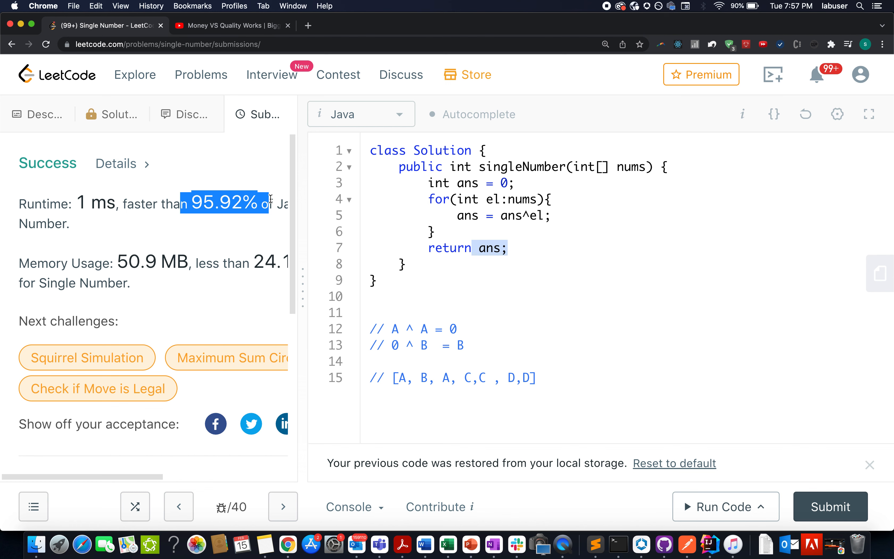
pyautogui.moveTo(271, 202)
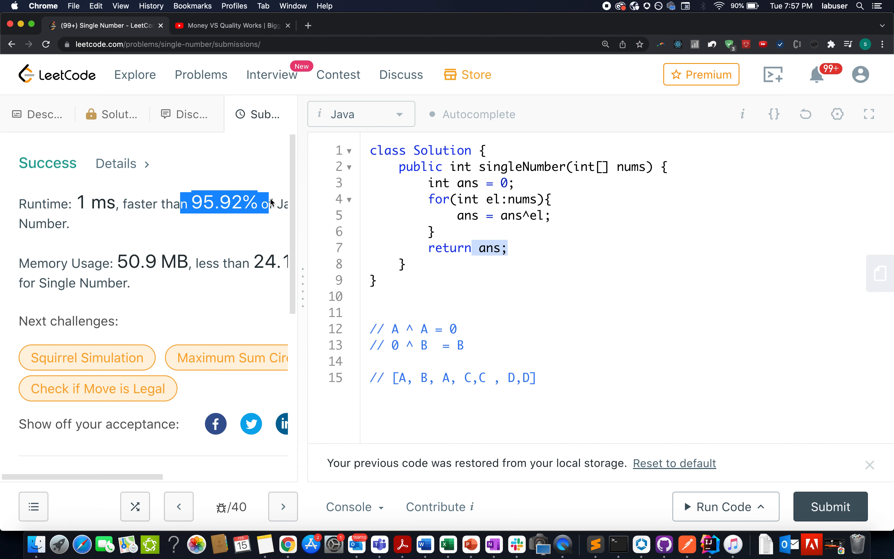
pyautogui.click(231, 25)
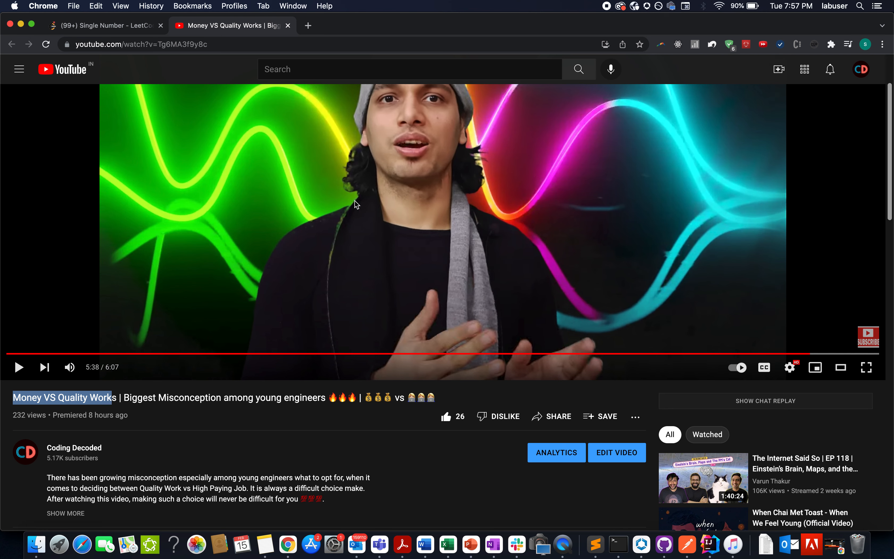